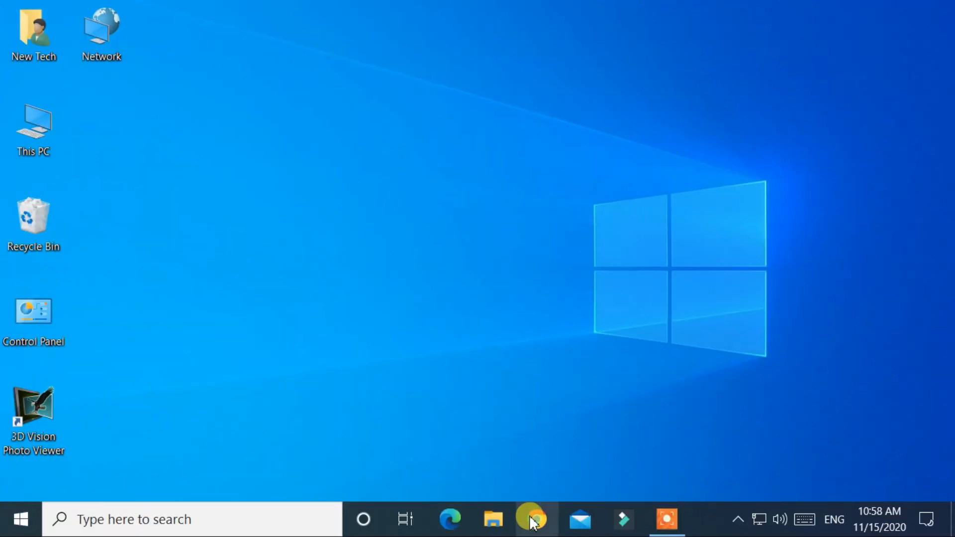
# - Start Chrome from the taskbar and enter 'rufus' in the address bar
pyautogui.click(536, 519)
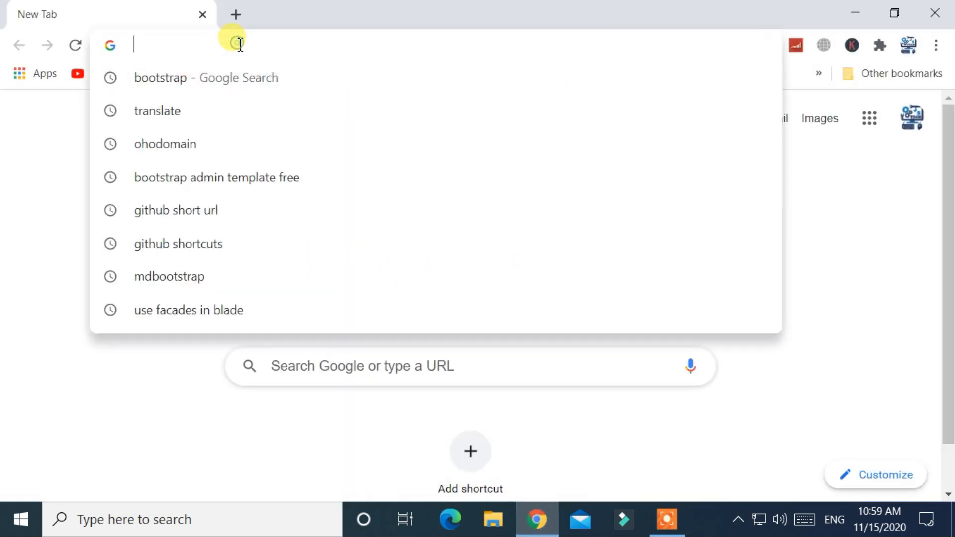
pyautogui.write('rufus')
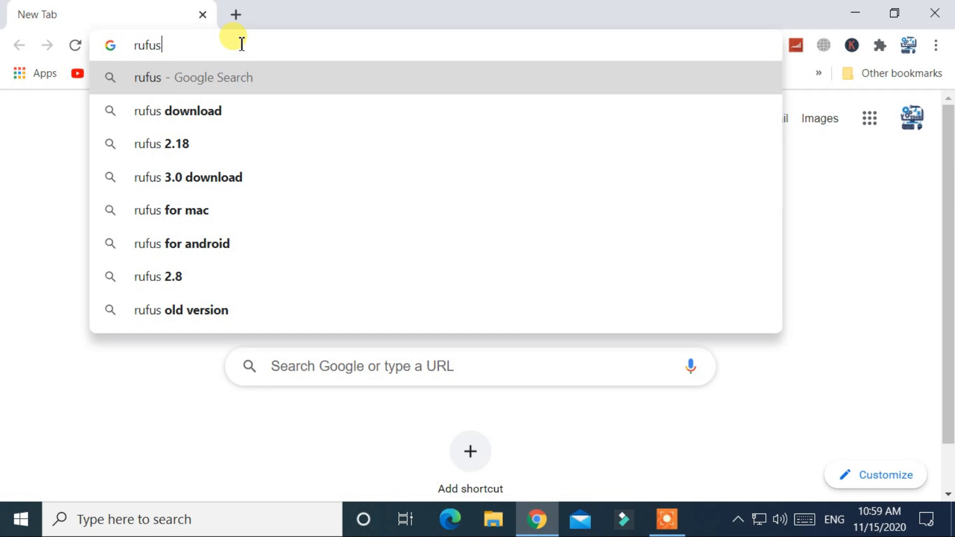
# - Run the search and reach the Download section of the official Rufus site listing Rufus 3.12
pyautogui.click(177, 111)
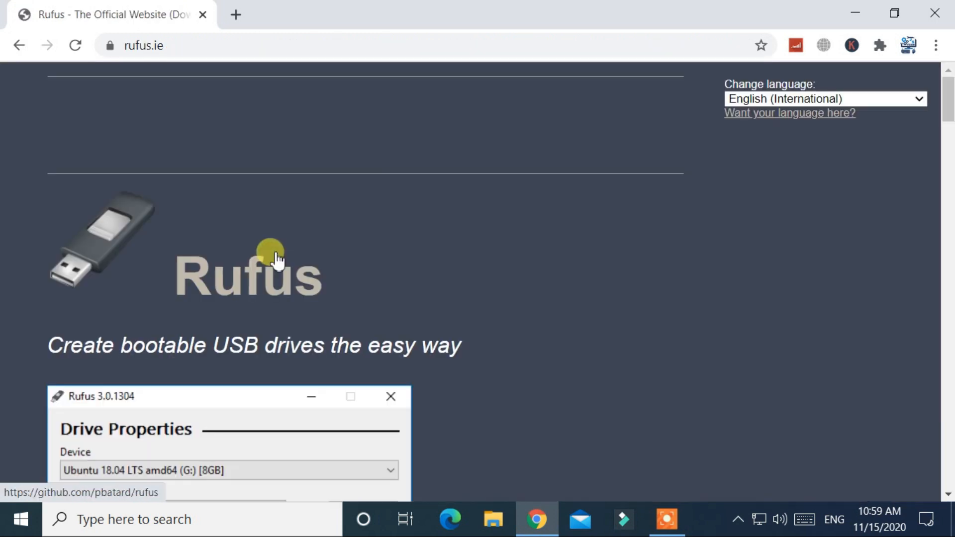
pyautogui.scroll(-3)
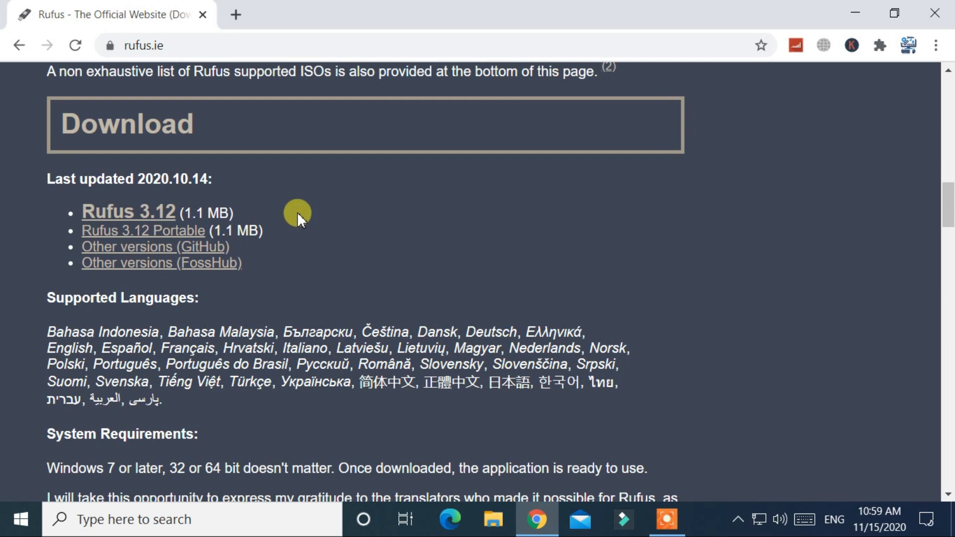
pyautogui.moveTo(128, 211)
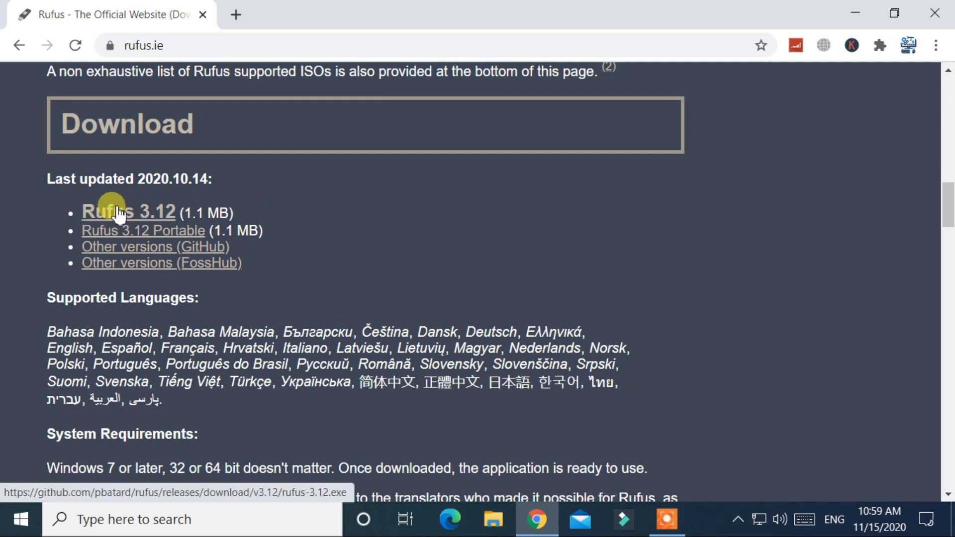
# - Download rufus-3.12.exe to the Desktop, then close the downloads bar and Chrome
pyautogui.click(128, 212)
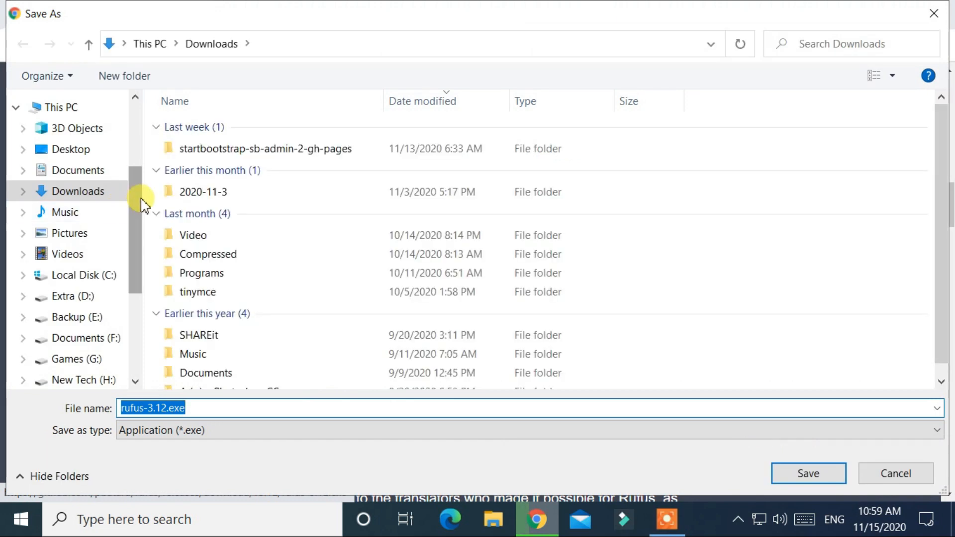
pyautogui.click(72, 149)
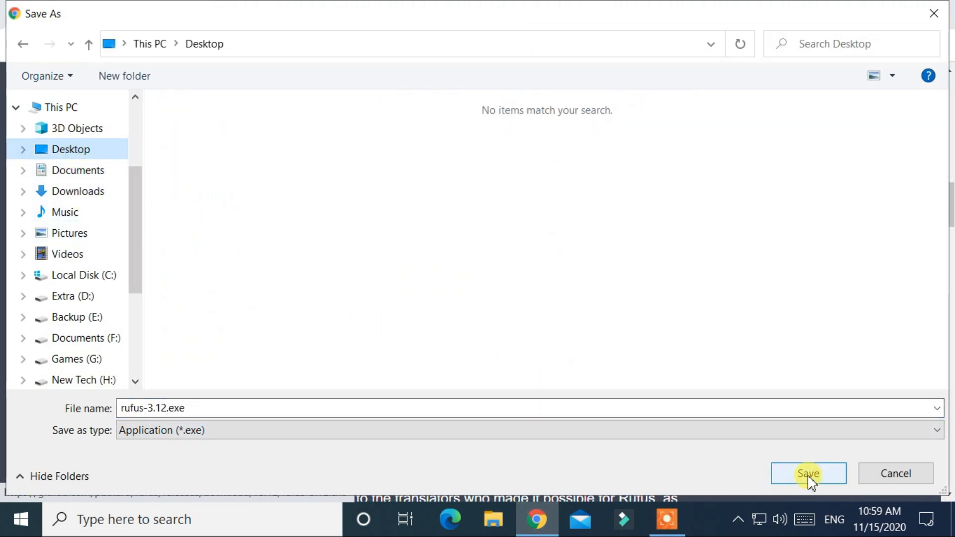
pyautogui.click(808, 473)
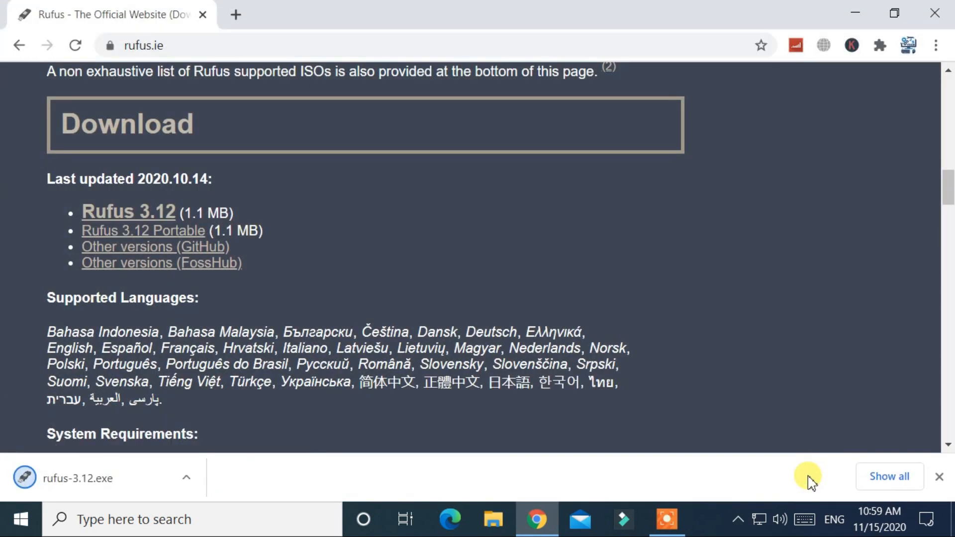
pyautogui.click(938, 477)
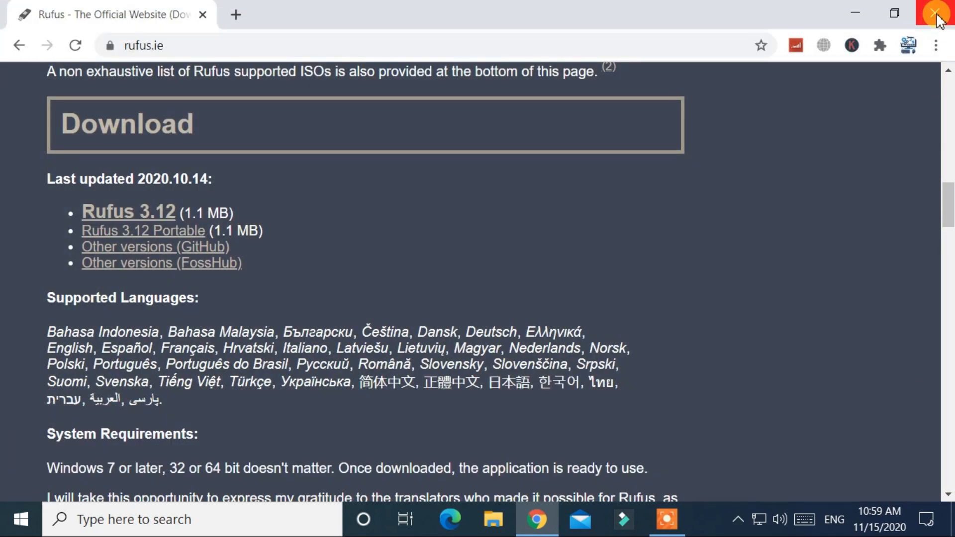
pyautogui.click(937, 12)
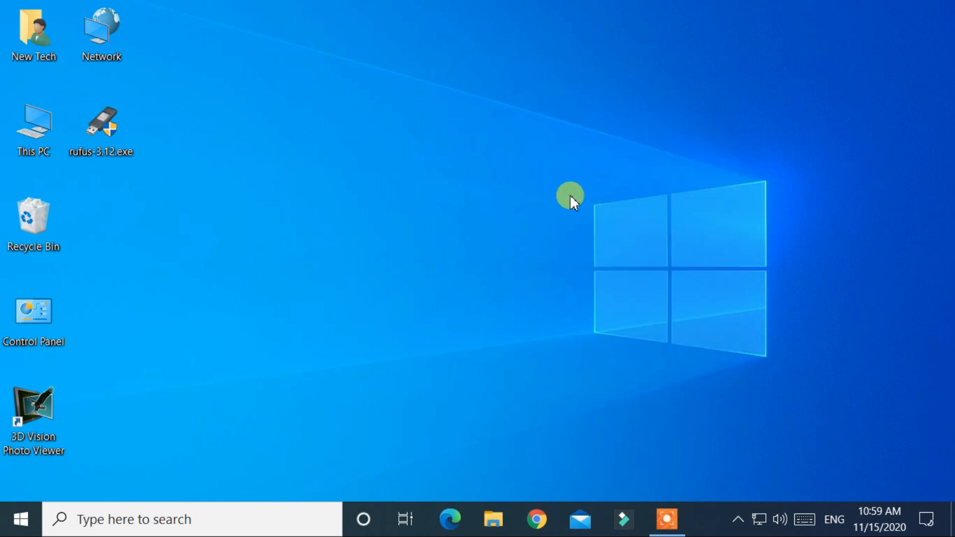
# - Run rufus-3.12.exe from the desktop and answer the update-check prompt
pyautogui.click(101, 128)
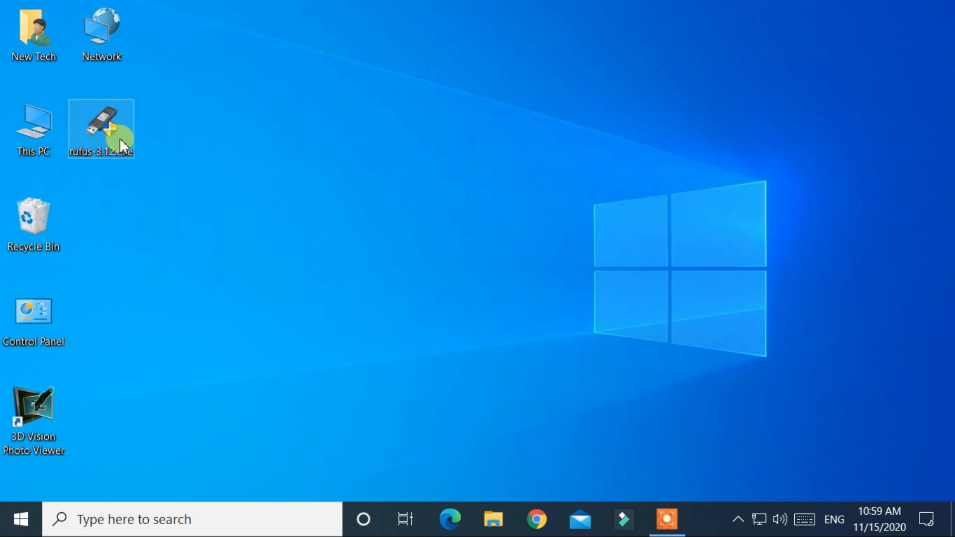
pyautogui.doubleClick(101, 128)
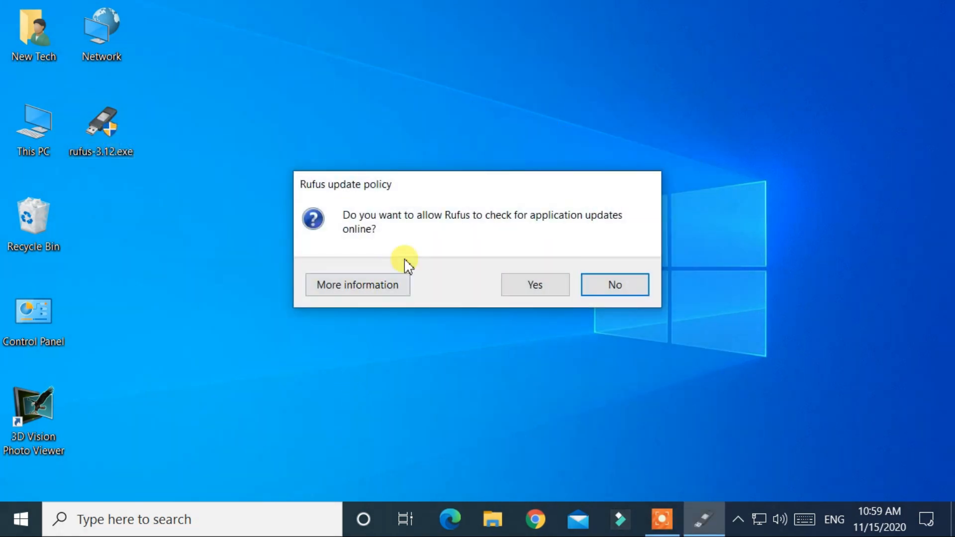
pyautogui.click(613, 285)
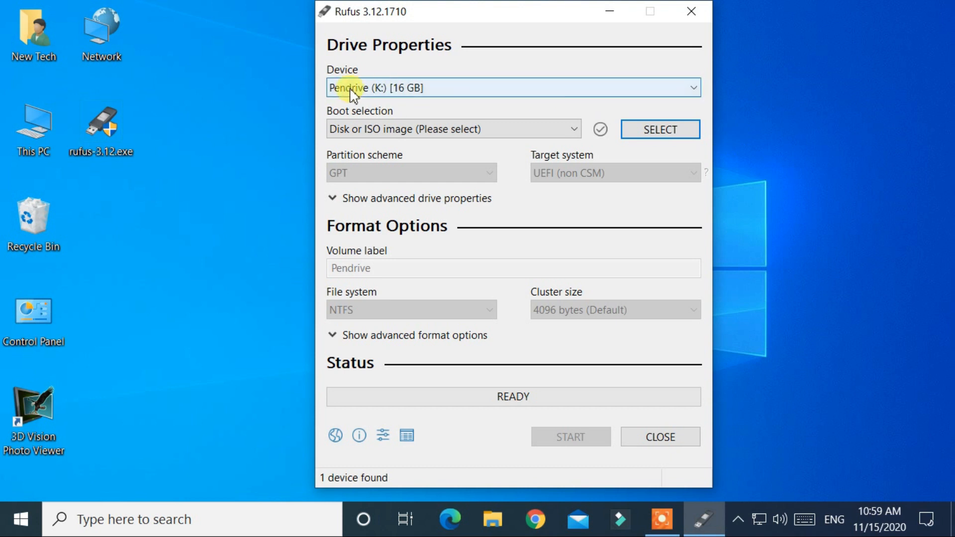
pyautogui.moveTo(432, 98)
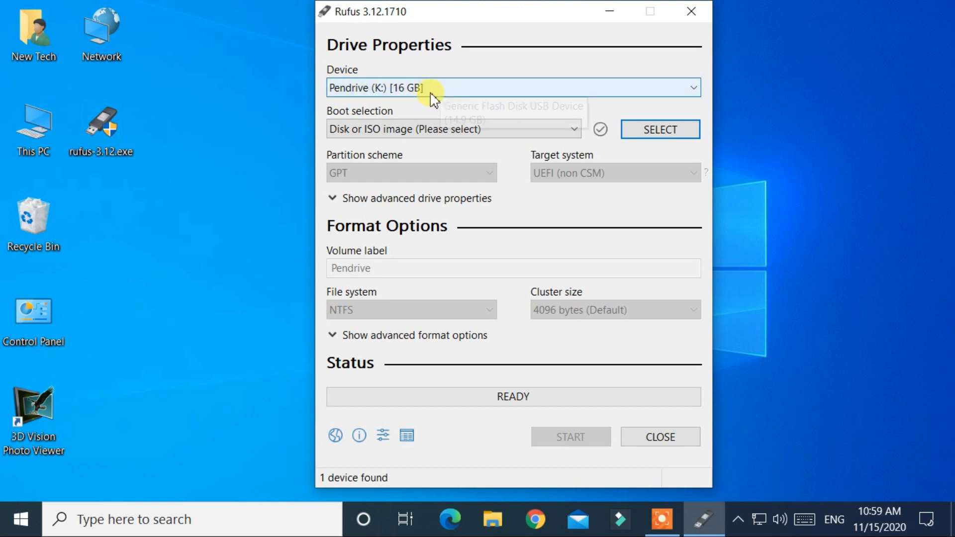
pyautogui.moveTo(674, 97)
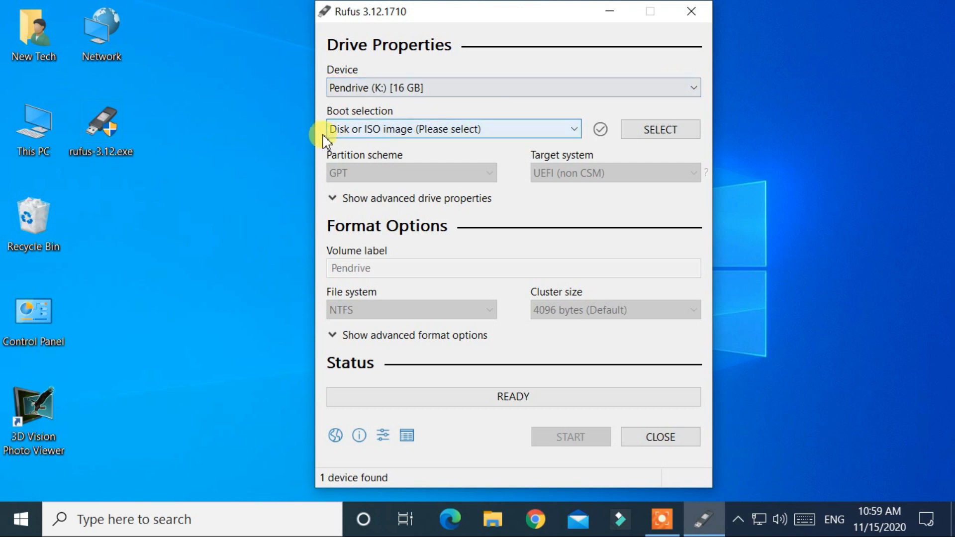
# - Select Win10_20H2_English_x64.iso from Downloads as the boot image
pyautogui.click(658, 129)
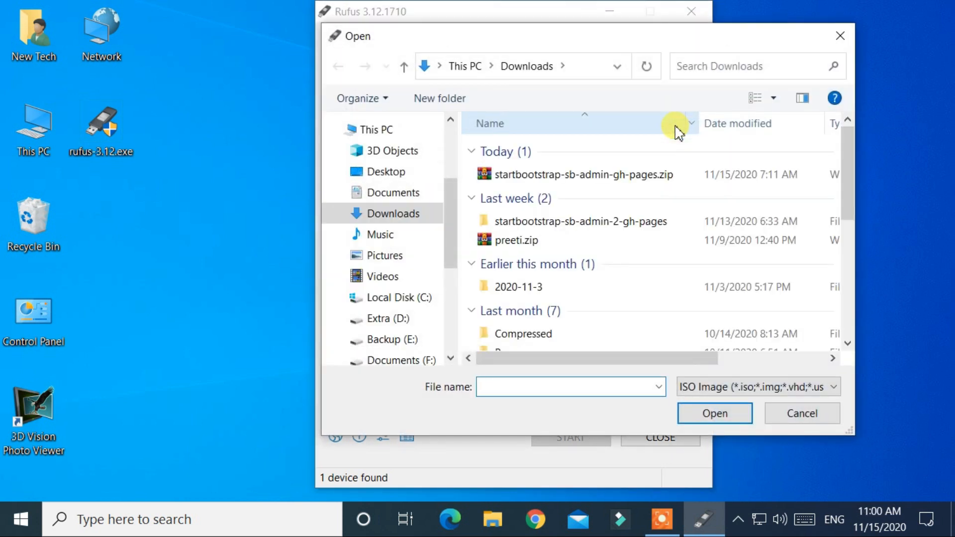
pyautogui.moveTo(648, 221)
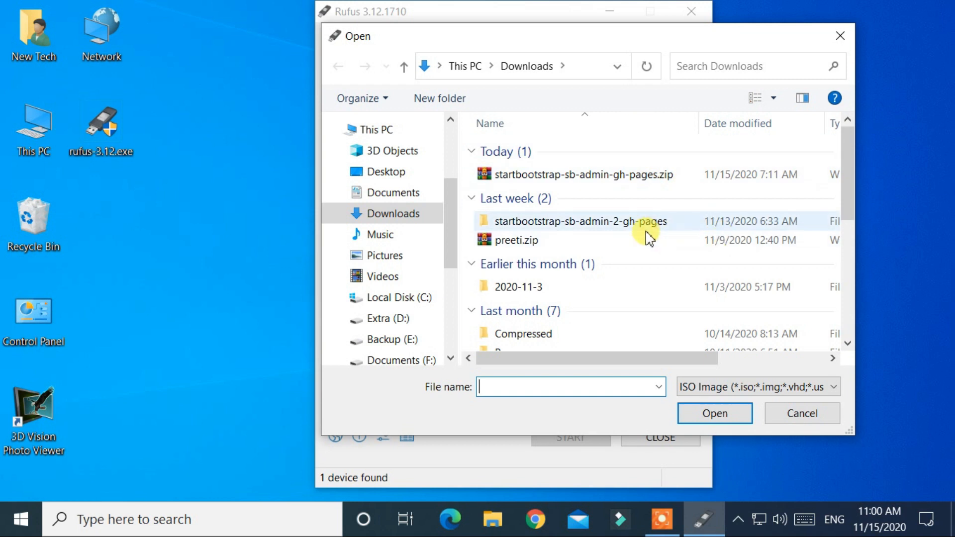
pyautogui.click(563, 197)
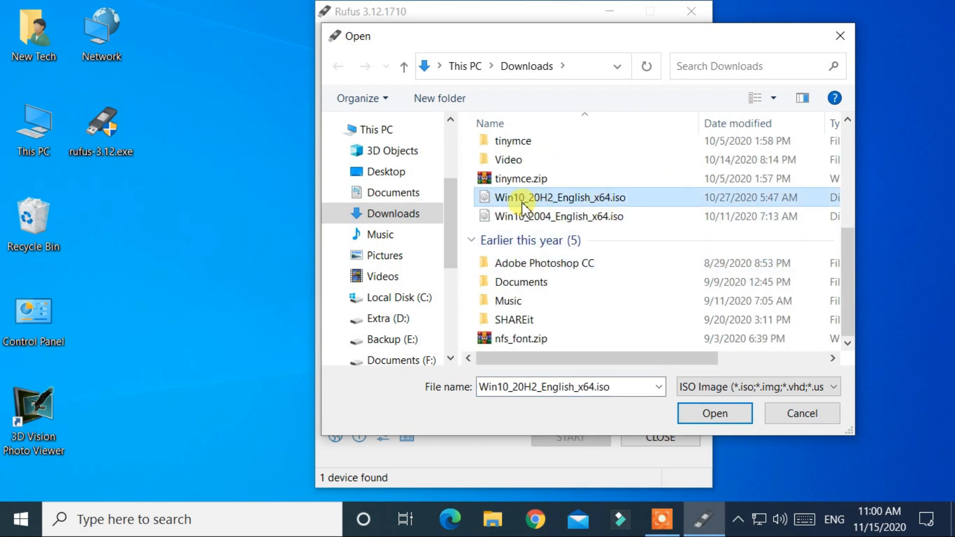
pyautogui.moveTo(714, 412)
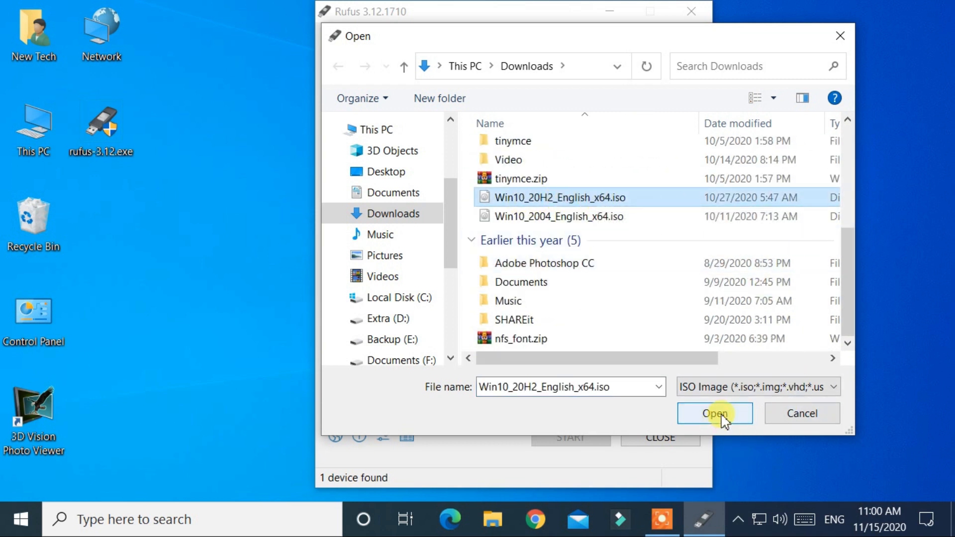
pyautogui.click(714, 413)
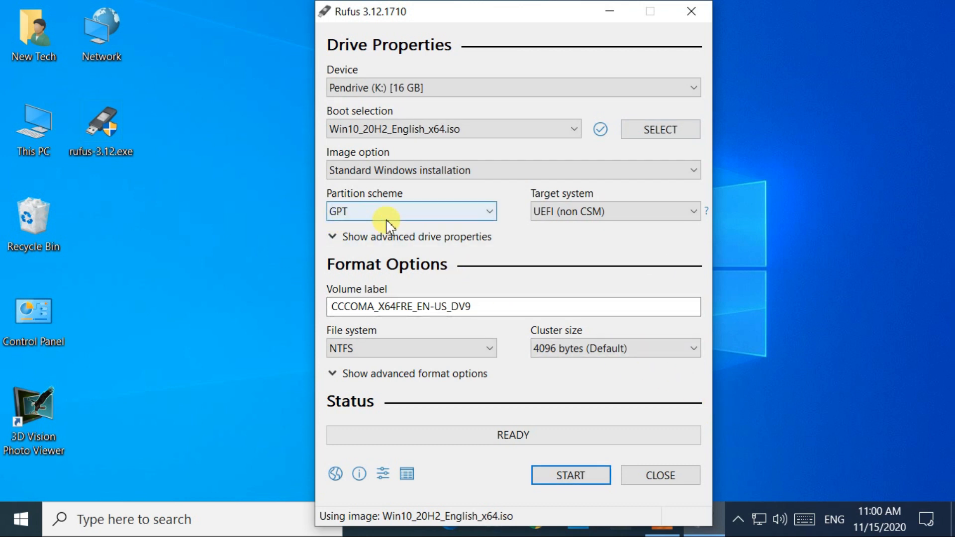
pyautogui.moveTo(419, 322)
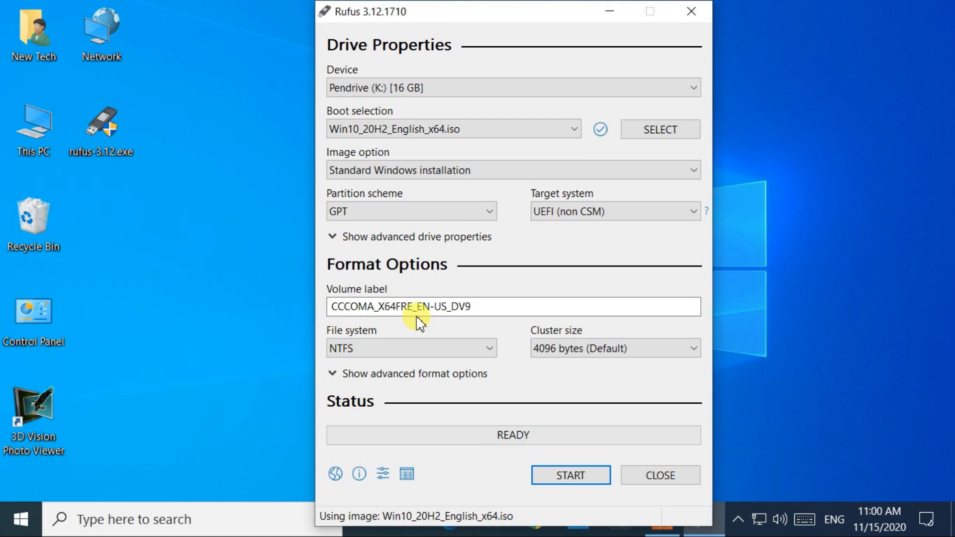
pyautogui.moveTo(591, 388)
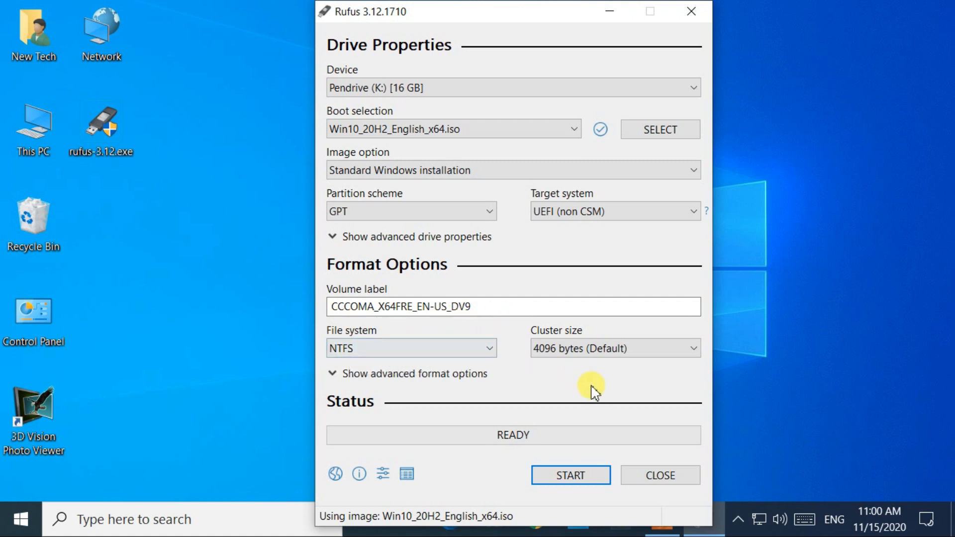
pyautogui.moveTo(550, 482)
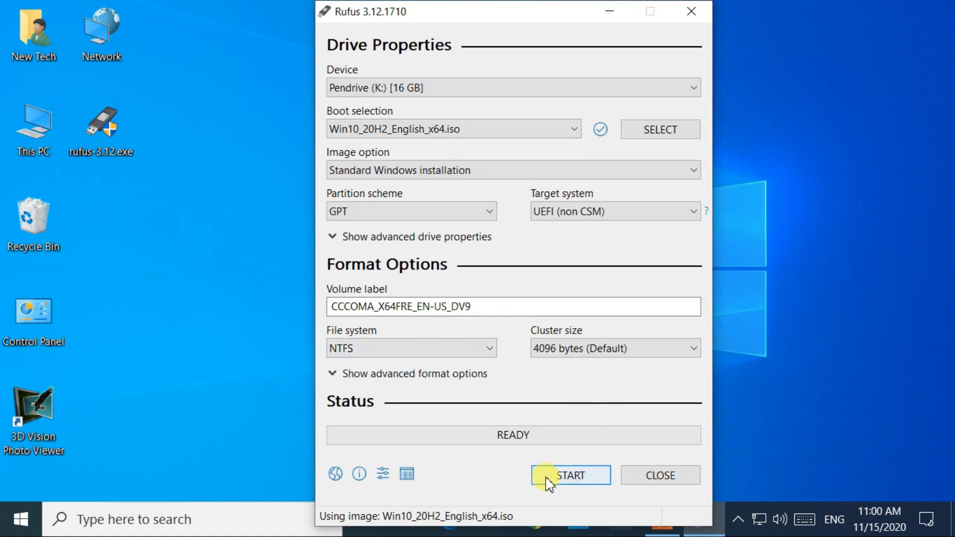
# - Start writing the image to the pen drive, accepting that all its data is erased
pyautogui.click(569, 475)
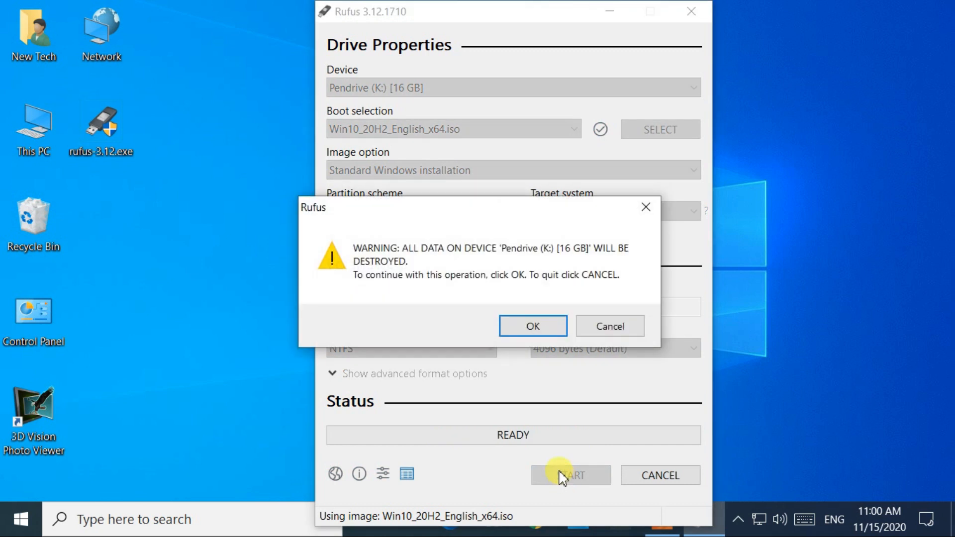
pyautogui.moveTo(533, 338)
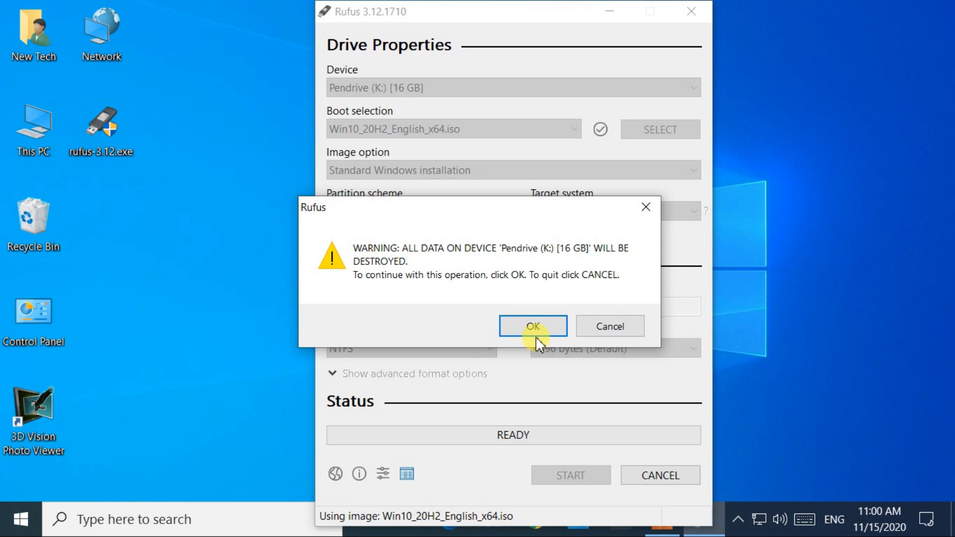
pyautogui.click(532, 326)
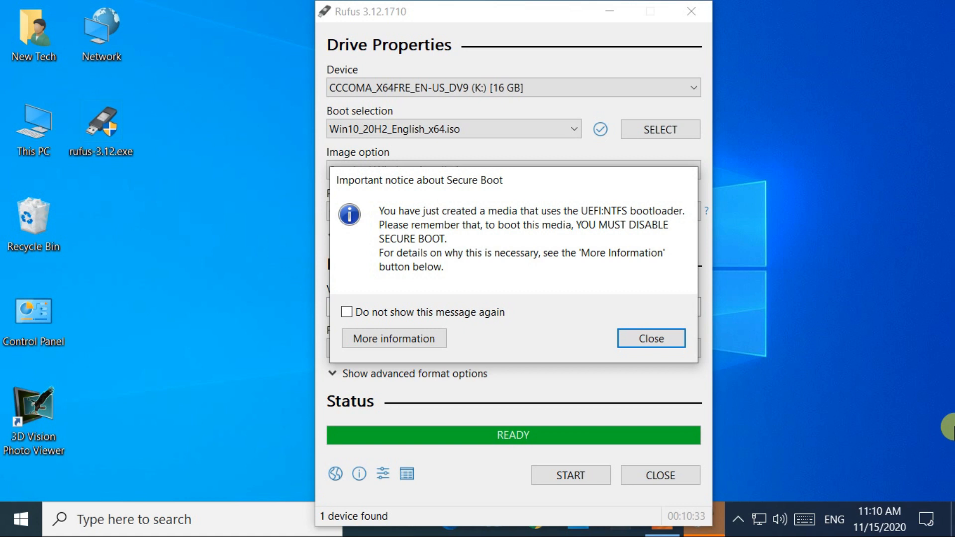
pyautogui.moveTo(651, 371)
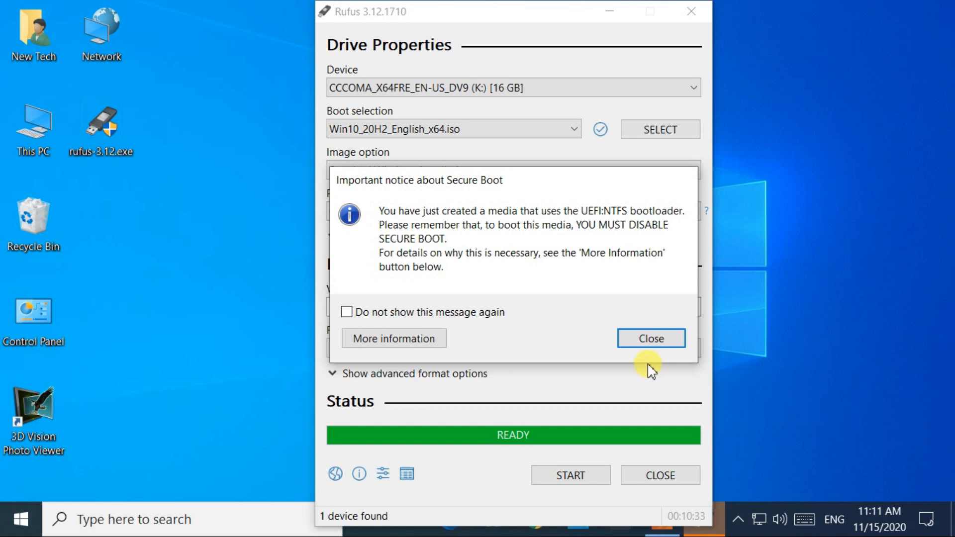
# - Close the Secure Boot notice and exit Rufus
pyautogui.click(650, 338)
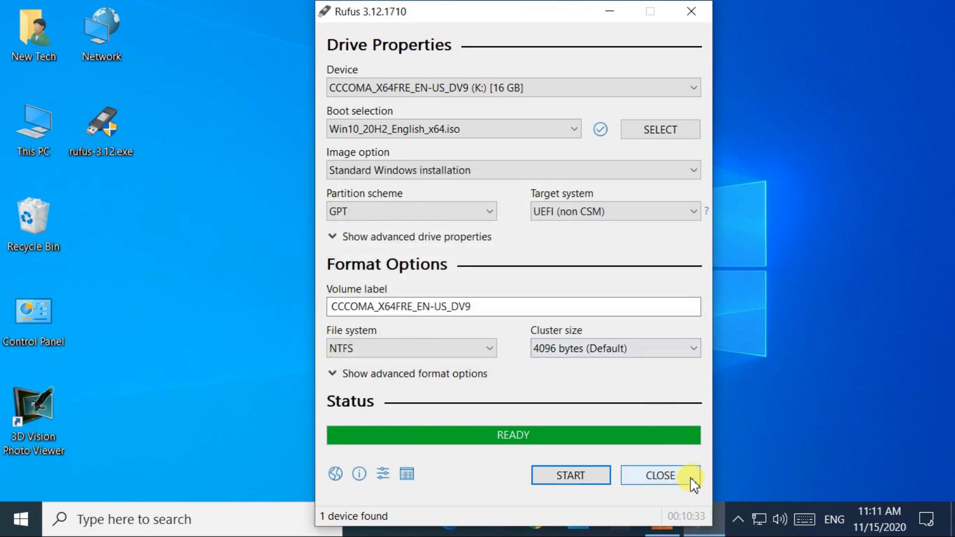
pyautogui.click(657, 475)
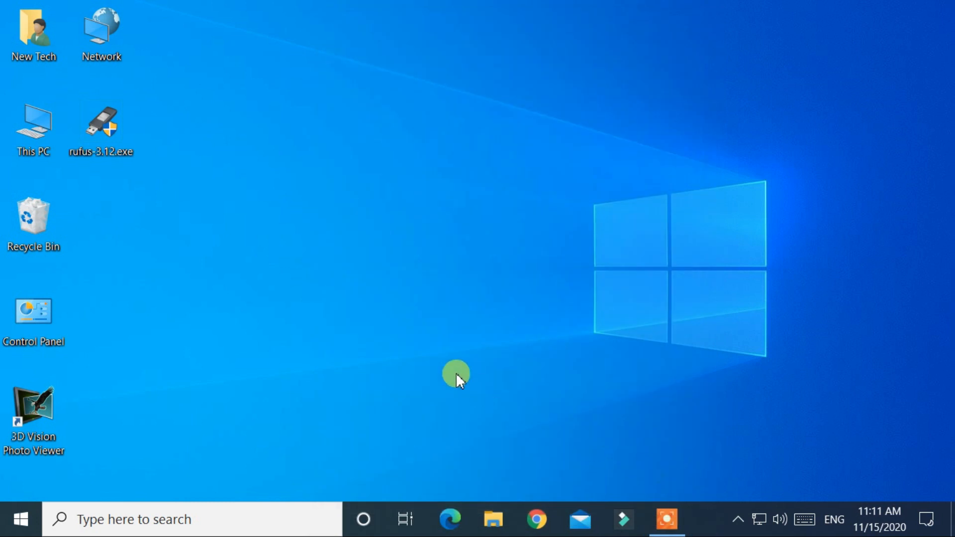
pyautogui.moveTo(59, 152)
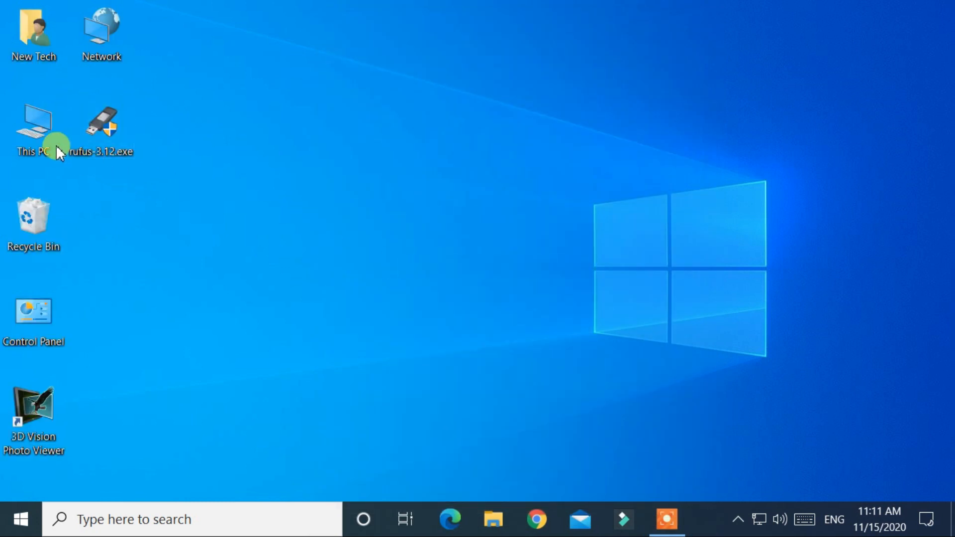
# - Show This PC with the UEFI_NTFS (L:) and CCCOMA_X64FRE_EN-US_DV9 (K:) drives selected
pyautogui.doubleClick(33, 121)
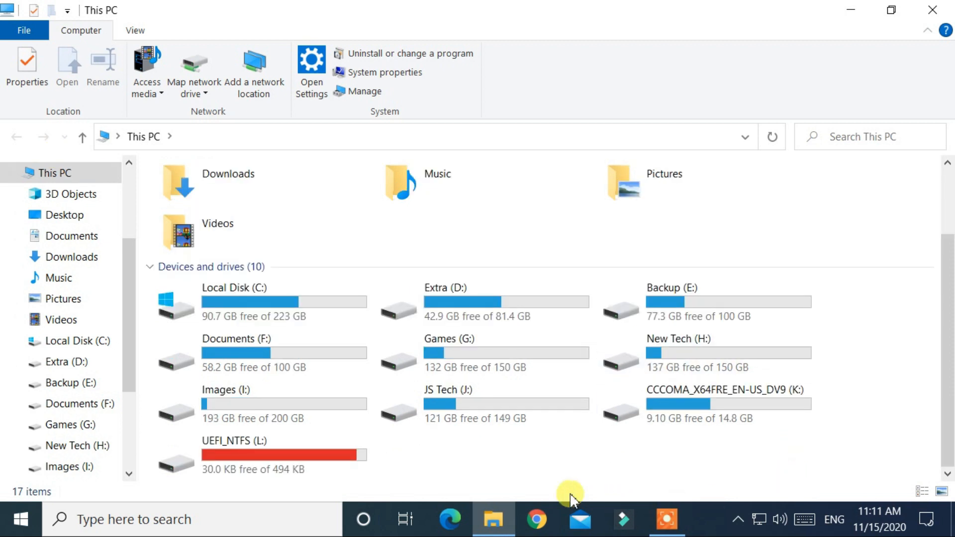
pyautogui.click(235, 454)
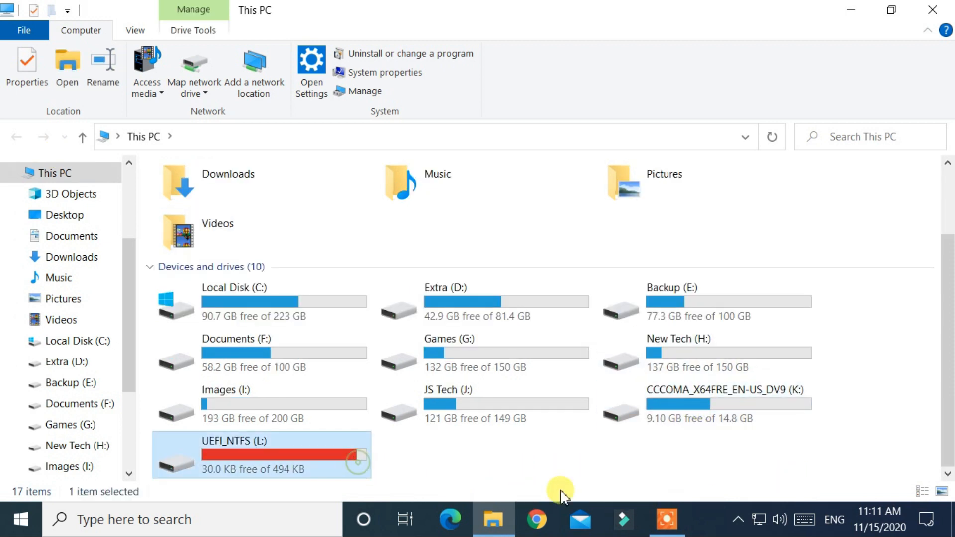
pyautogui.click(705, 402)
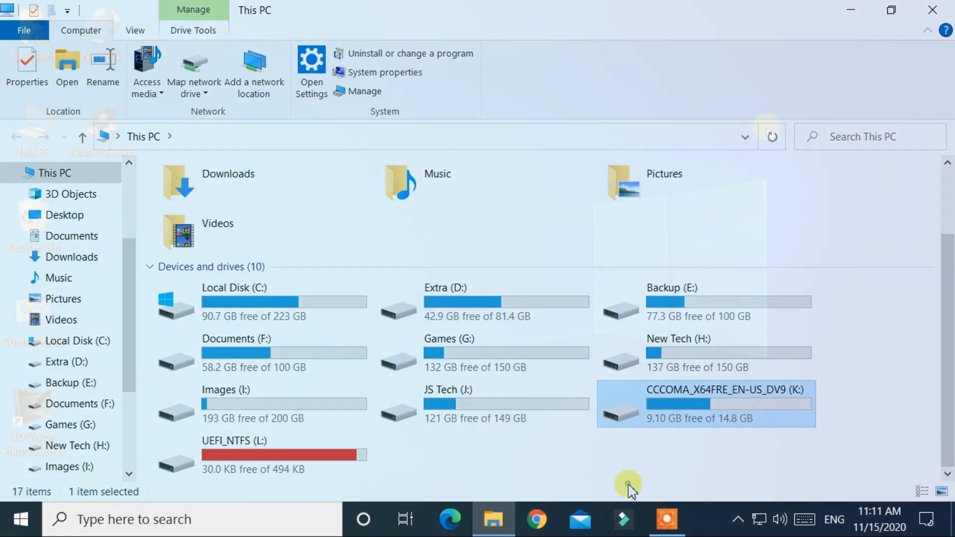